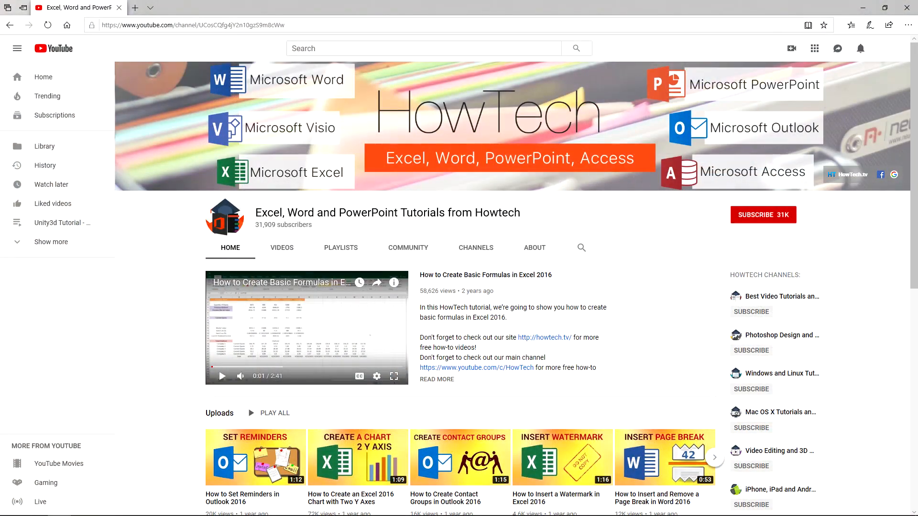
- Subscribe to the Howtech Excel, Word and PowerPoint Tutorials channel
left_click(763, 215)
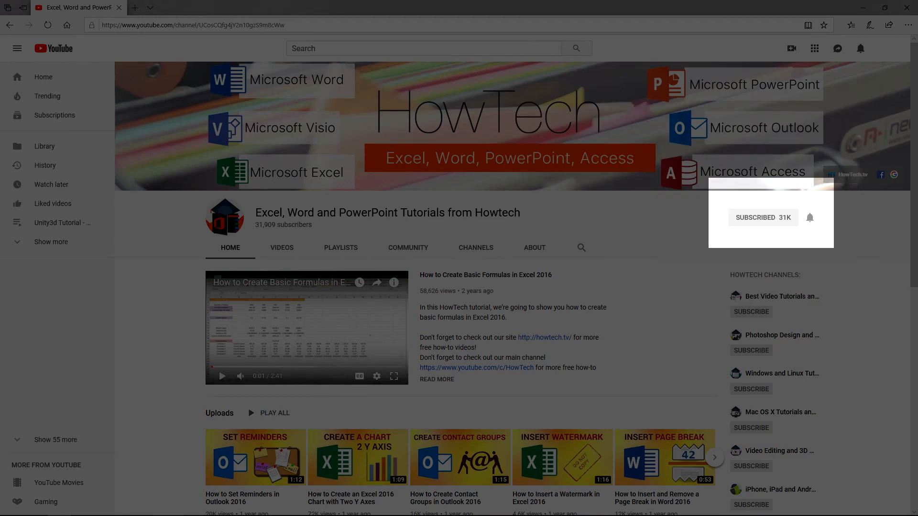
left_click(809, 217)
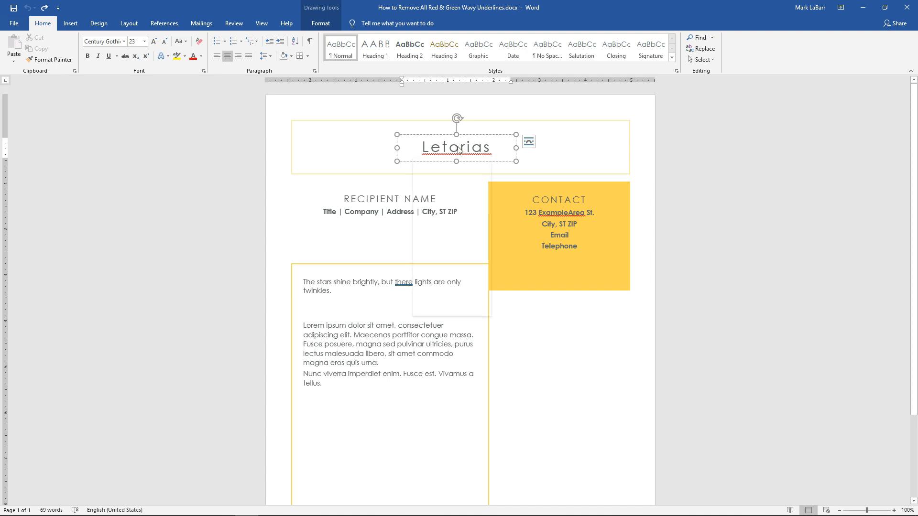
left_click(457, 146)
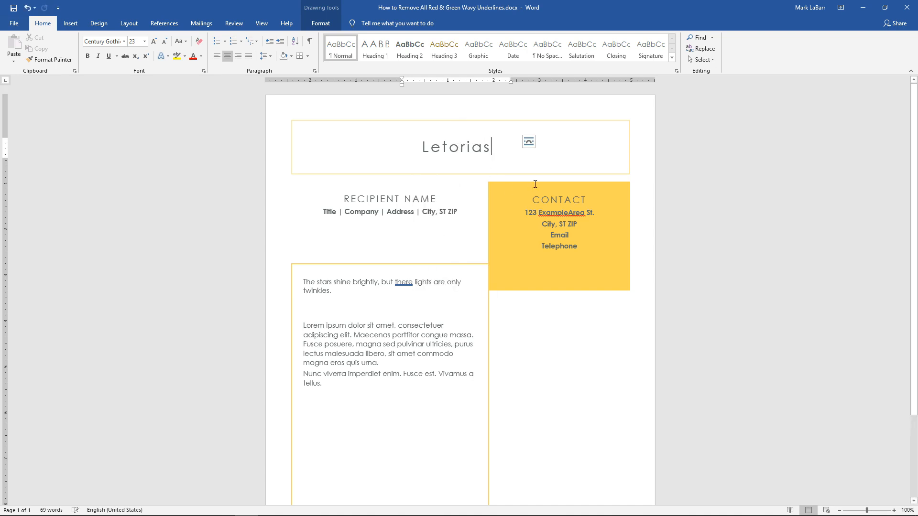
mouse_move(686, 211)
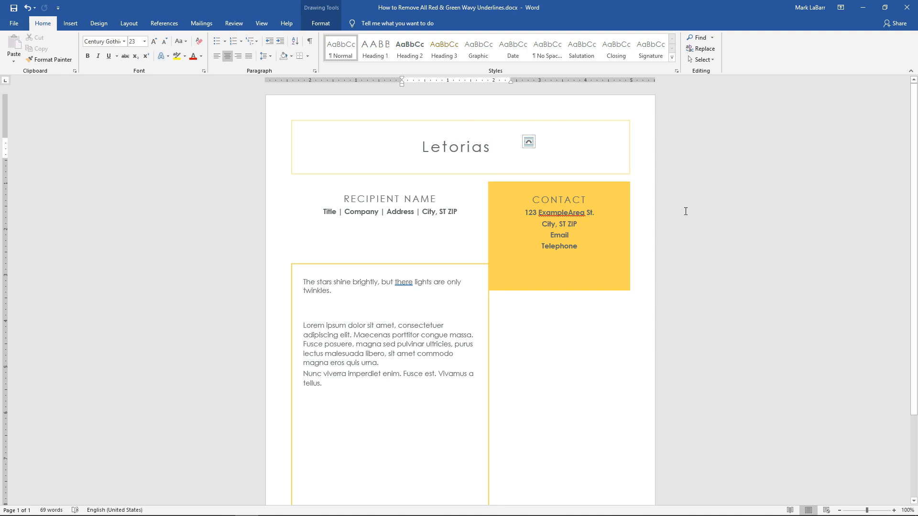
left_click(527, 141)
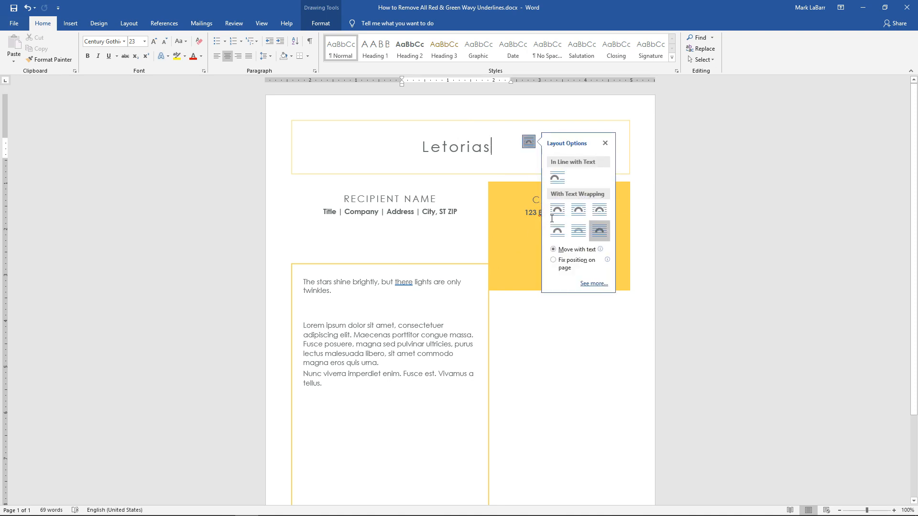
right_click(559, 212)
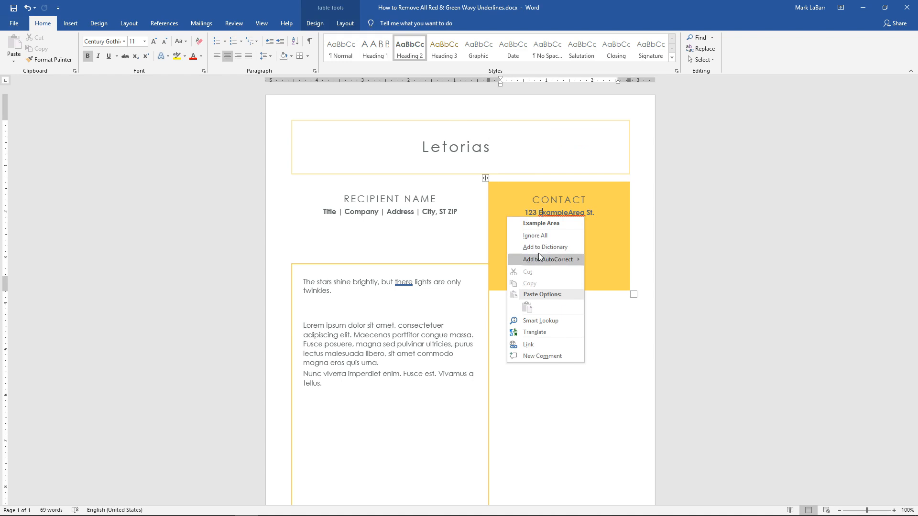
mouse_move(523, 282)
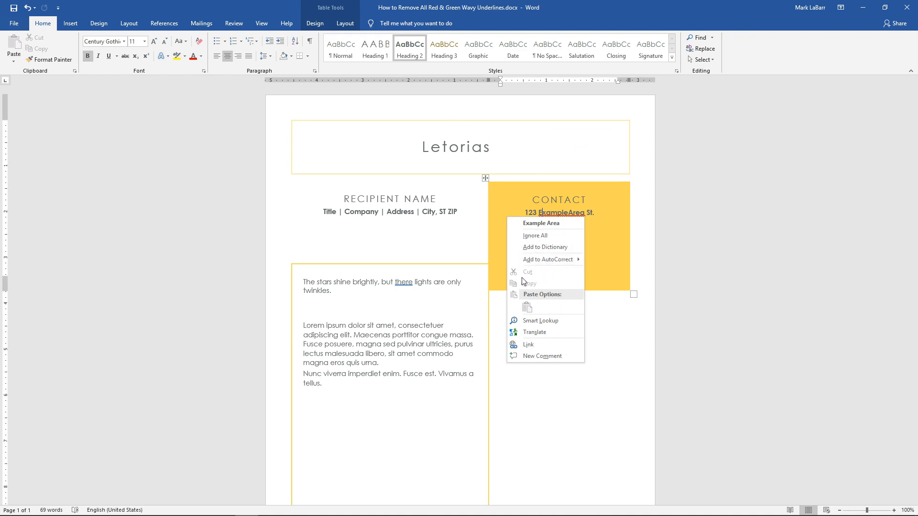
right_click(402, 282)
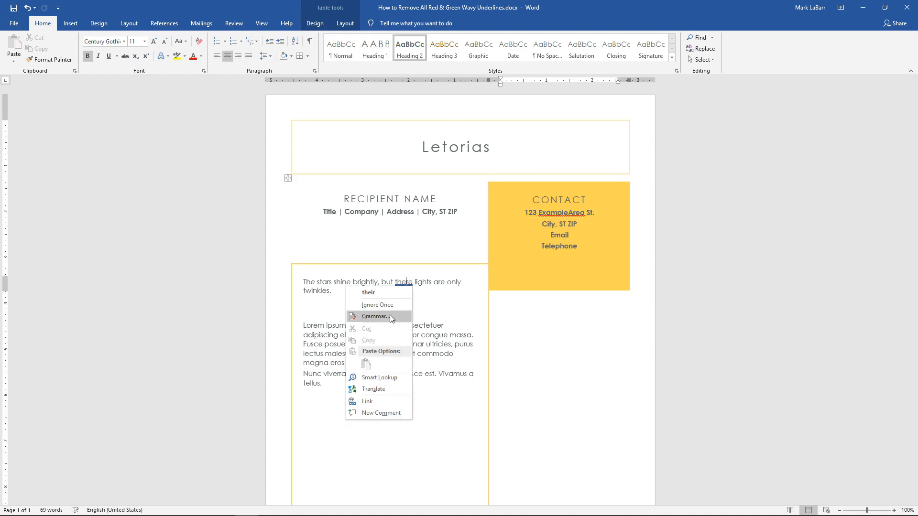
mouse_move(403, 318)
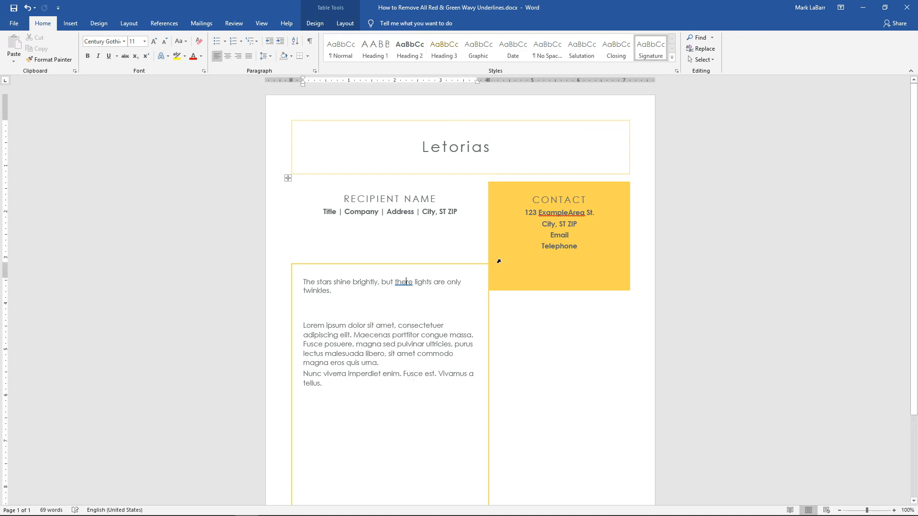
left_click(457, 146)
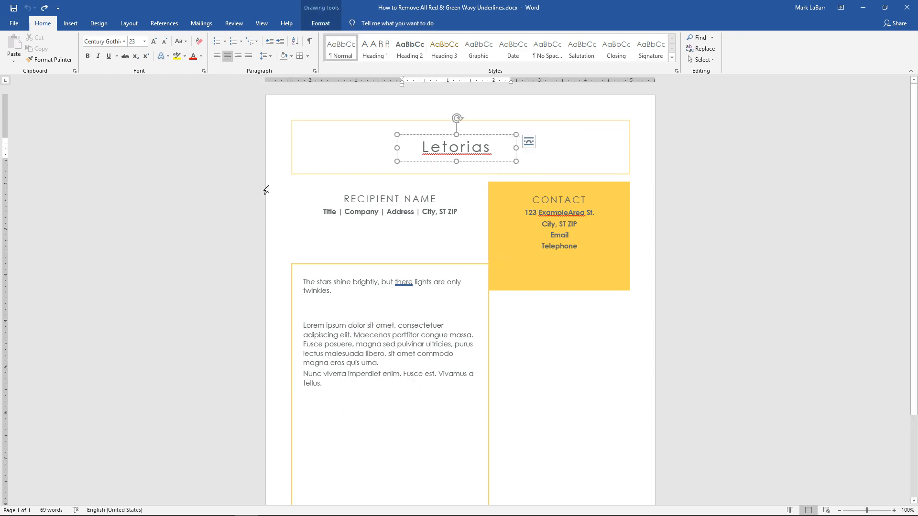
- Reach the Proofing page of Word Options via File > Options
left_click(14, 24)
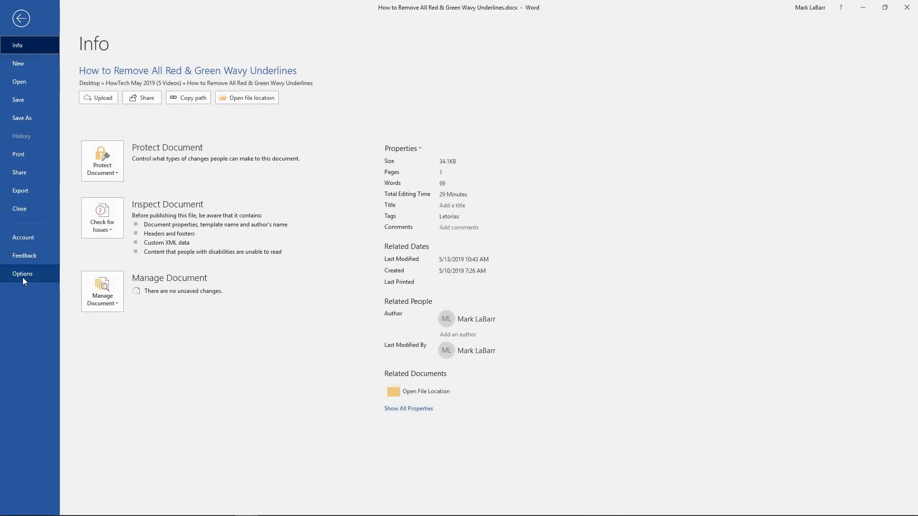
left_click(22, 273)
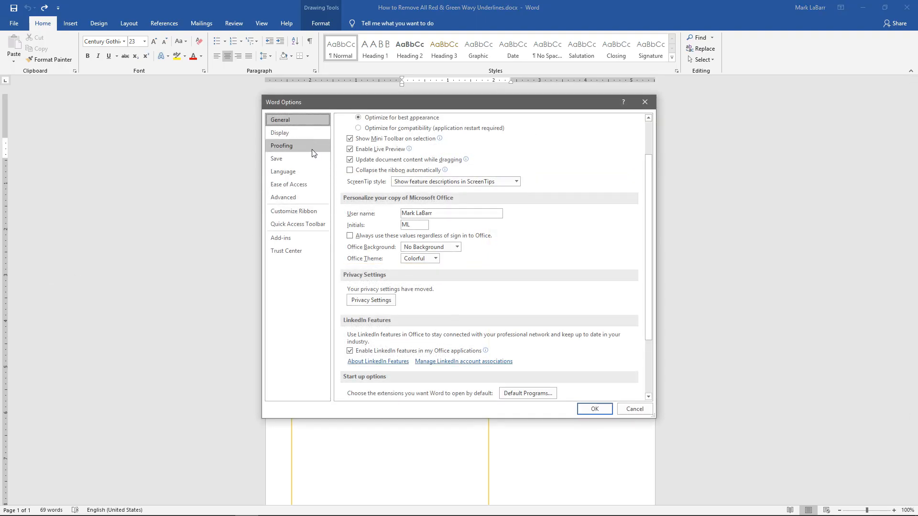
left_click(281, 145)
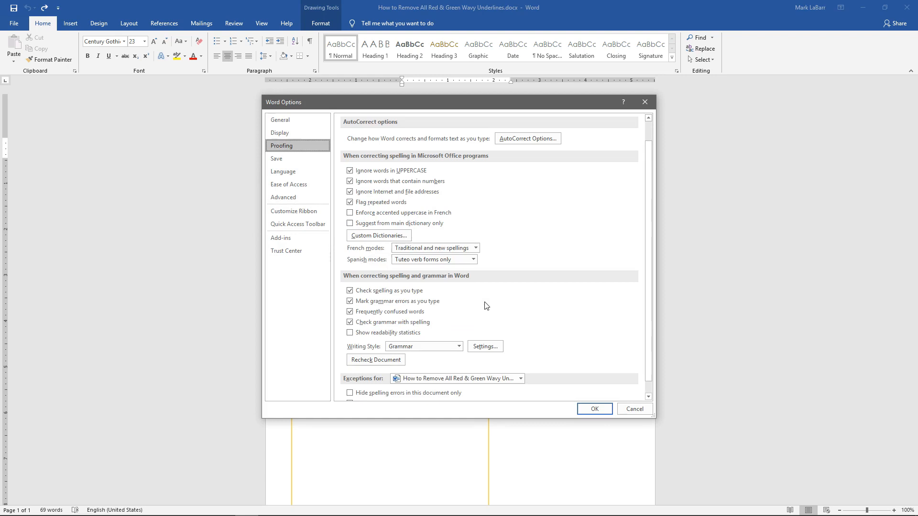
- Disable 'Check spelling as you type' and 'Mark grammar errors as you type', then confirm
left_click(350, 277)
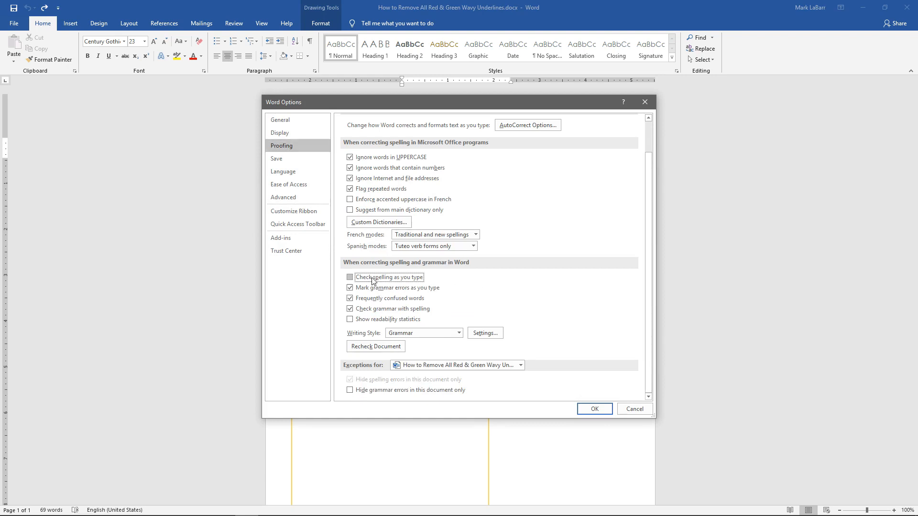
left_click(350, 288)
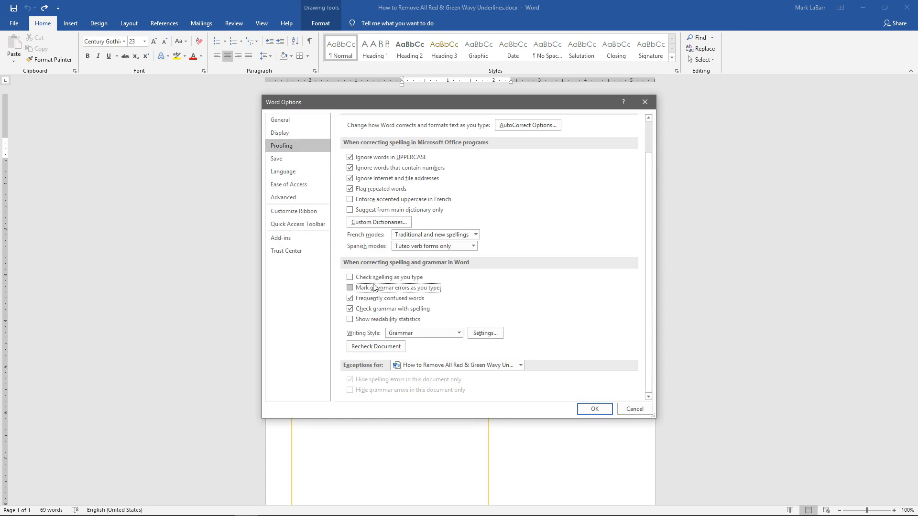
left_click(593, 409)
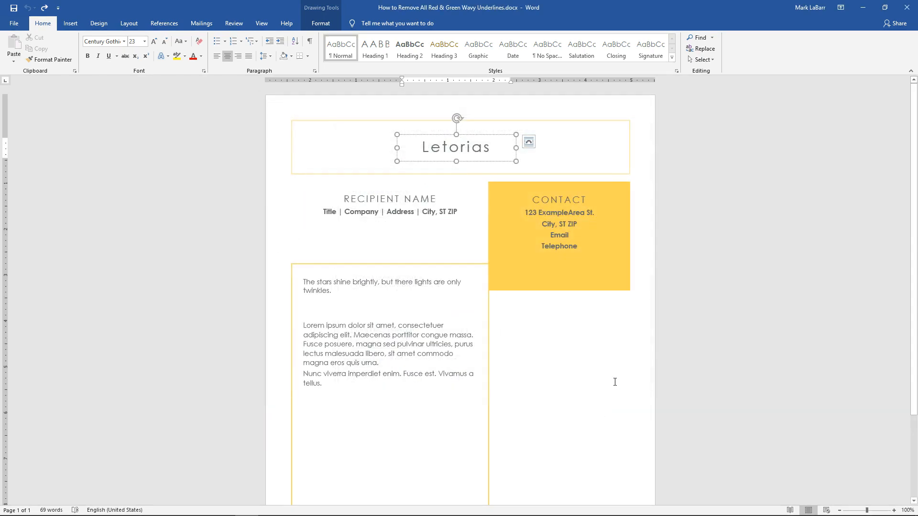
mouse_move(513, 164)
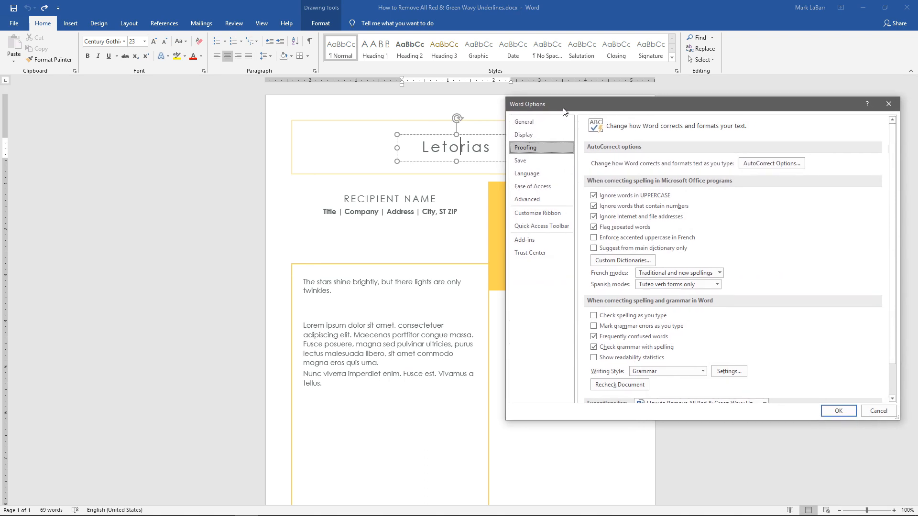
- Re-enable checking while typing and tick 'Hide spelling/grammar errors in this document only'
scroll("down", 3)
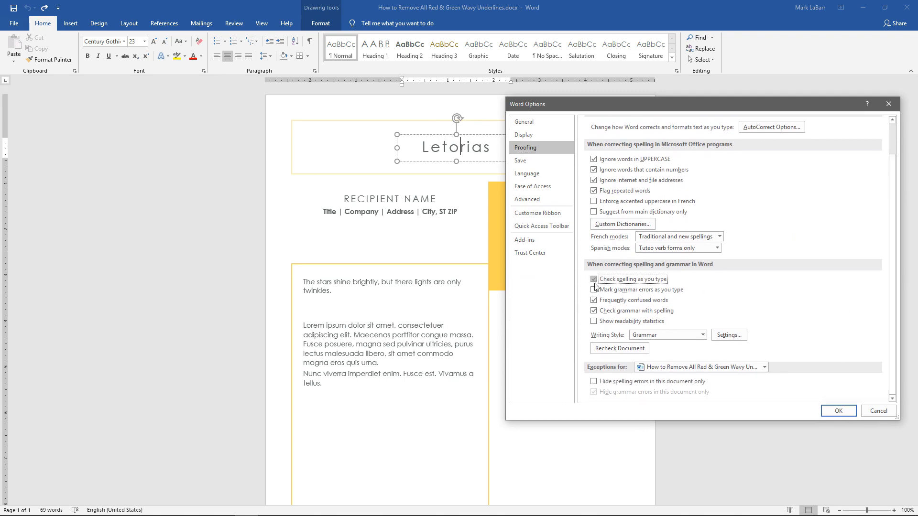
left_click(594, 289)
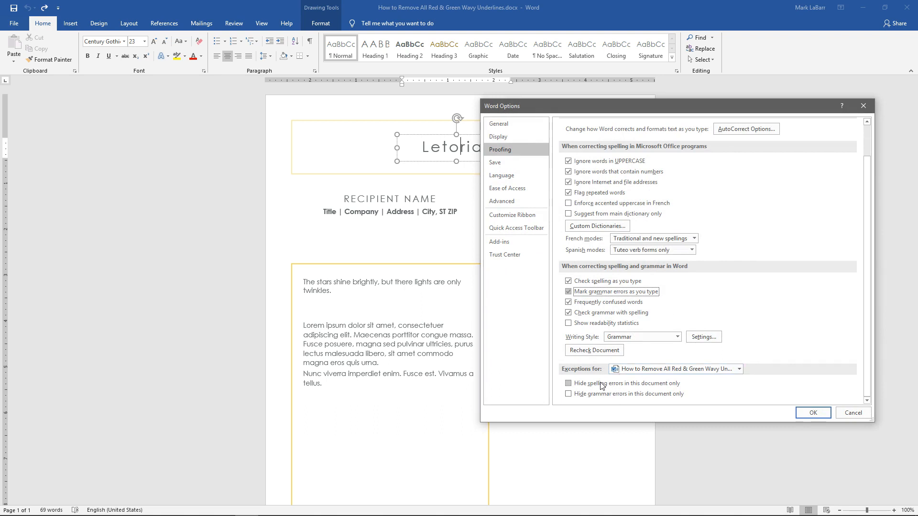
left_click(569, 383)
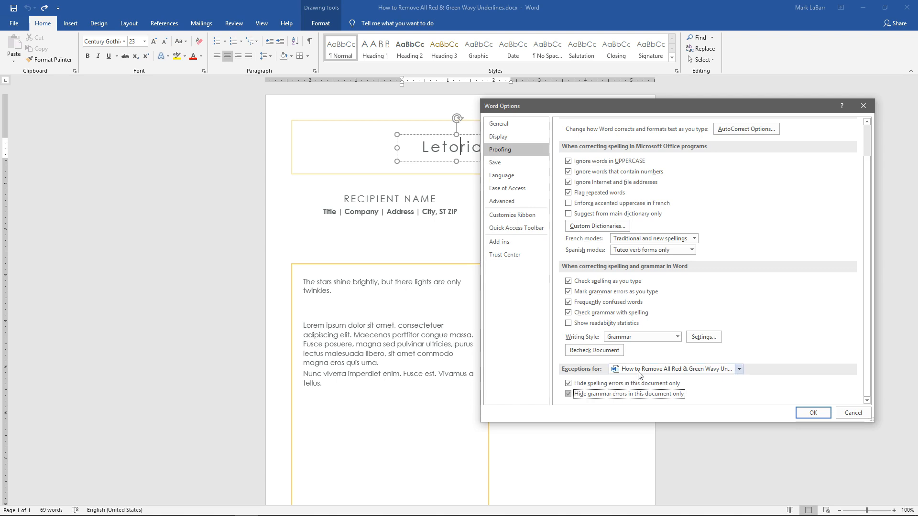
mouse_move(648, 373)
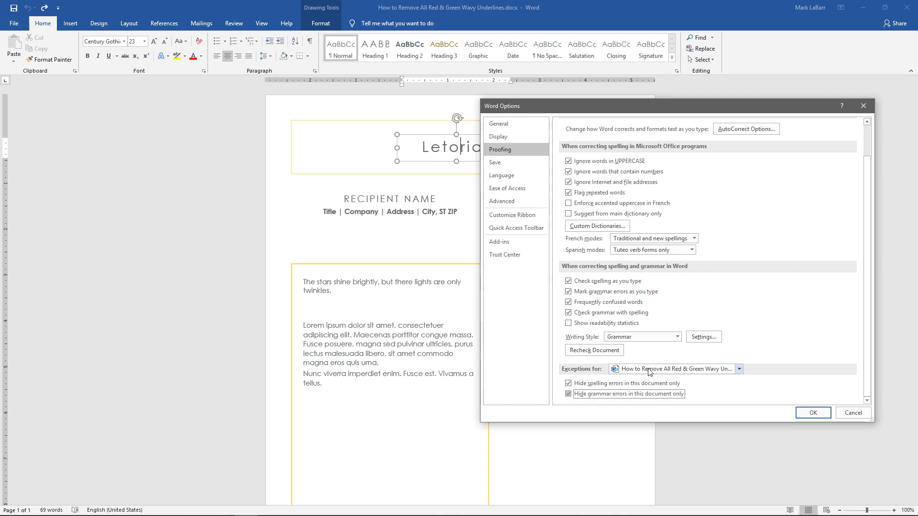
- Choose this letter under 'Exceptions for' and confirm the proofing settings
left_click(738, 369)
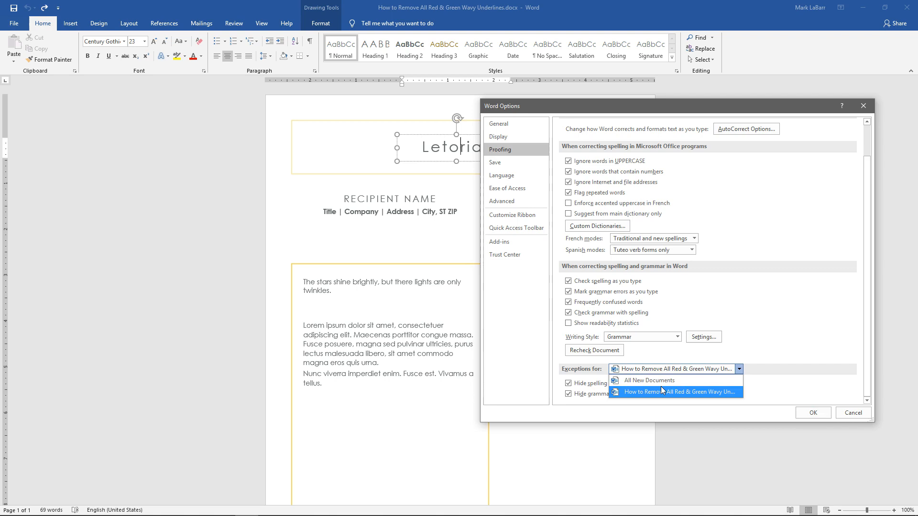
left_click(683, 392)
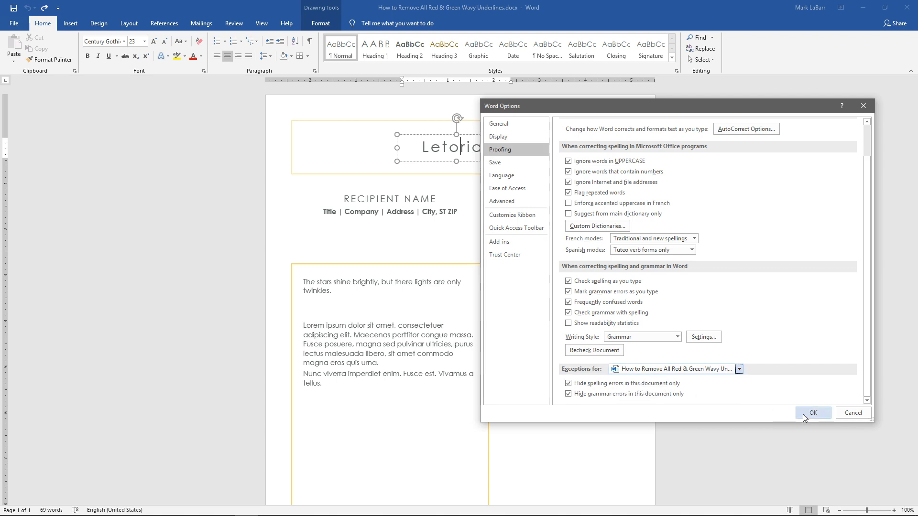
left_click(813, 413)
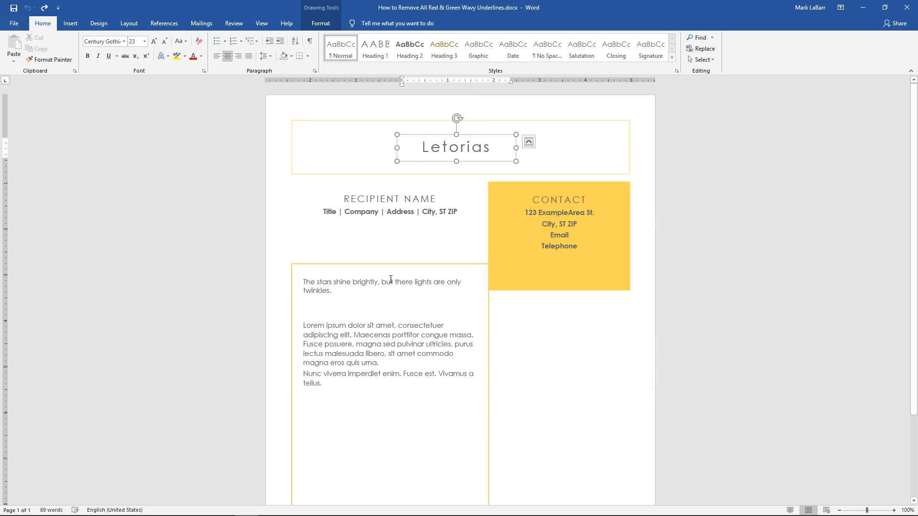